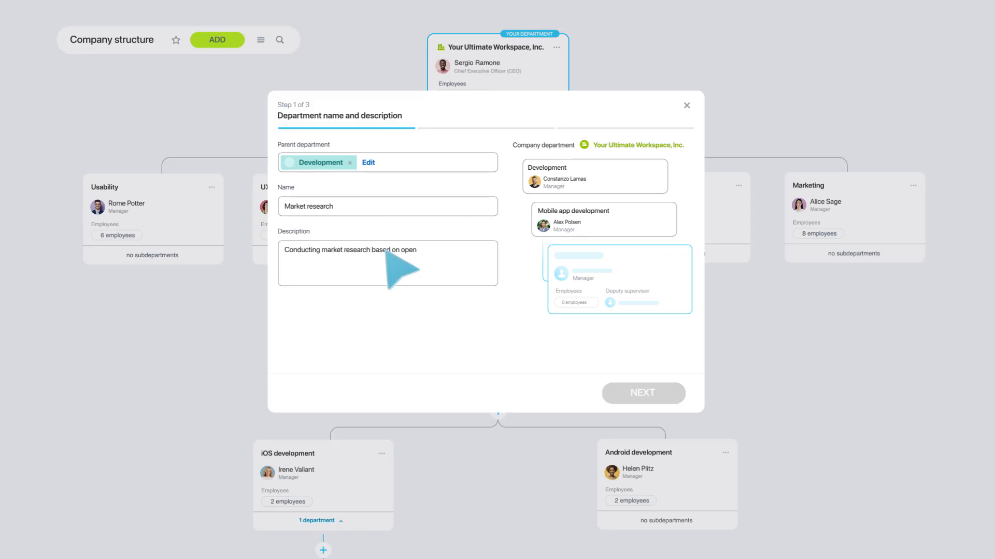
left_click(642, 393)
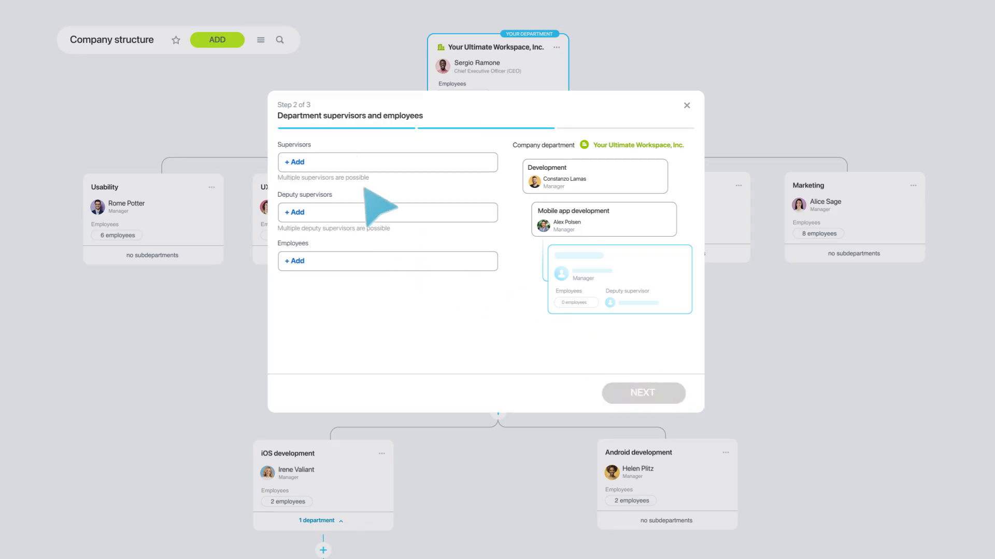
left_click(293, 162)
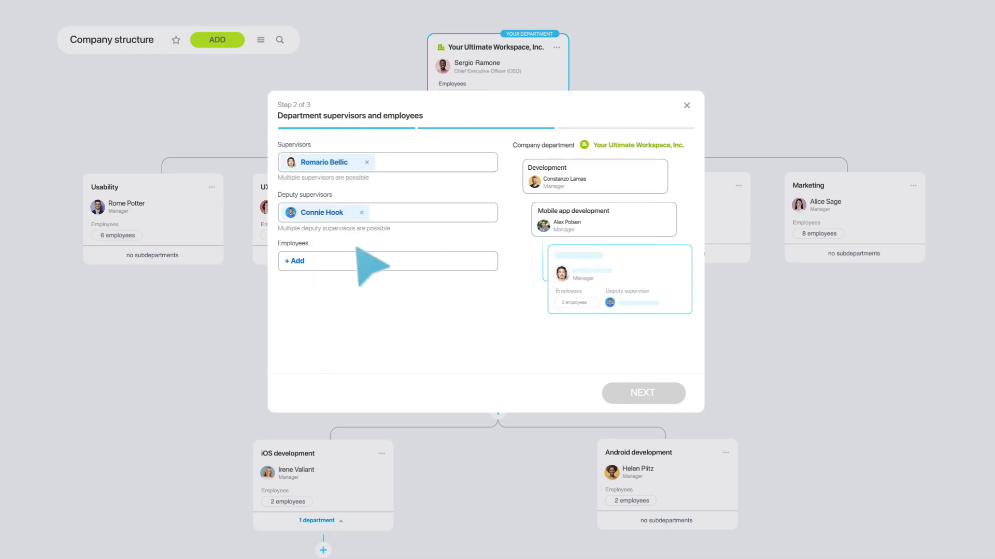
left_click(294, 260)
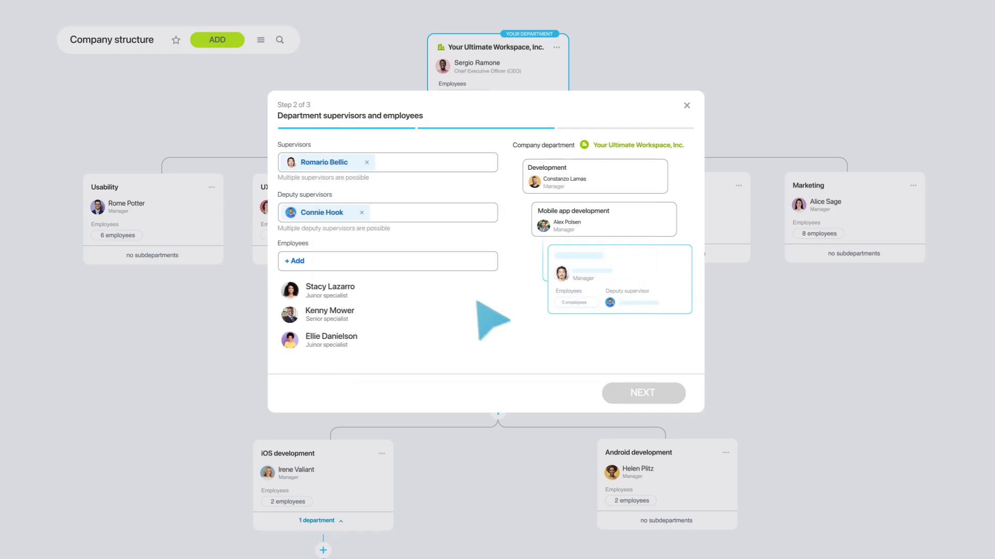
left_click(641, 392)
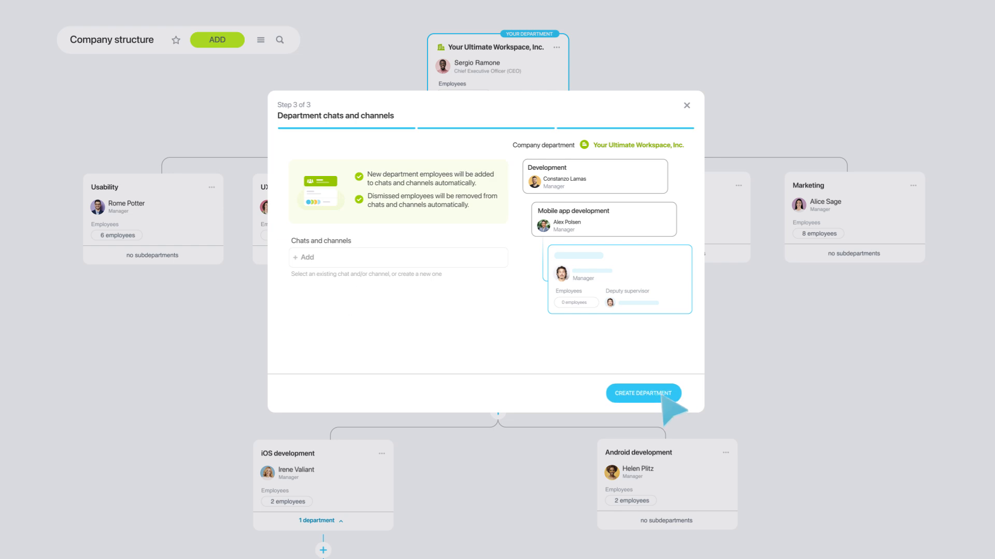
left_click(642, 393)
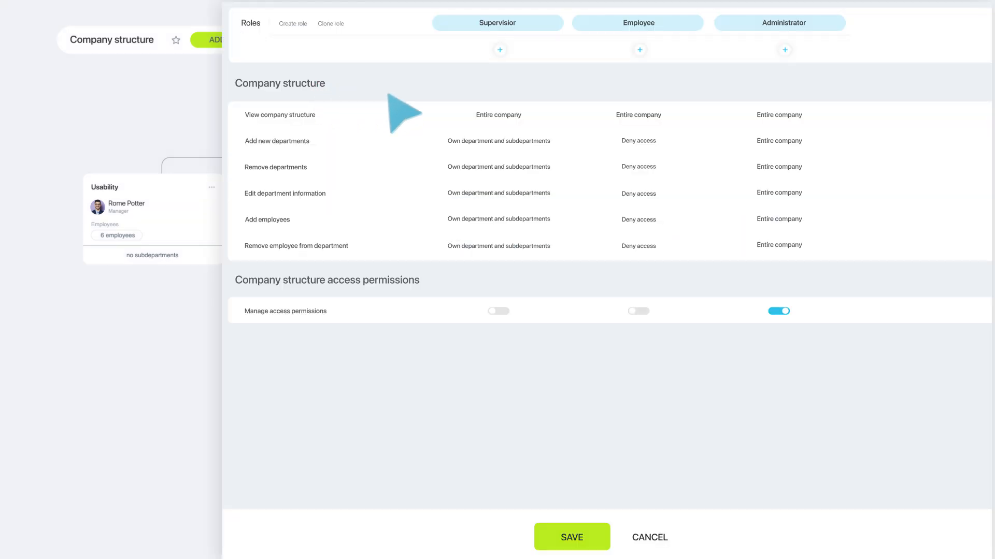
- Set Employee's 'Add new departments' permission to 'Own department and subdepartments' and save
left_click(638, 141)
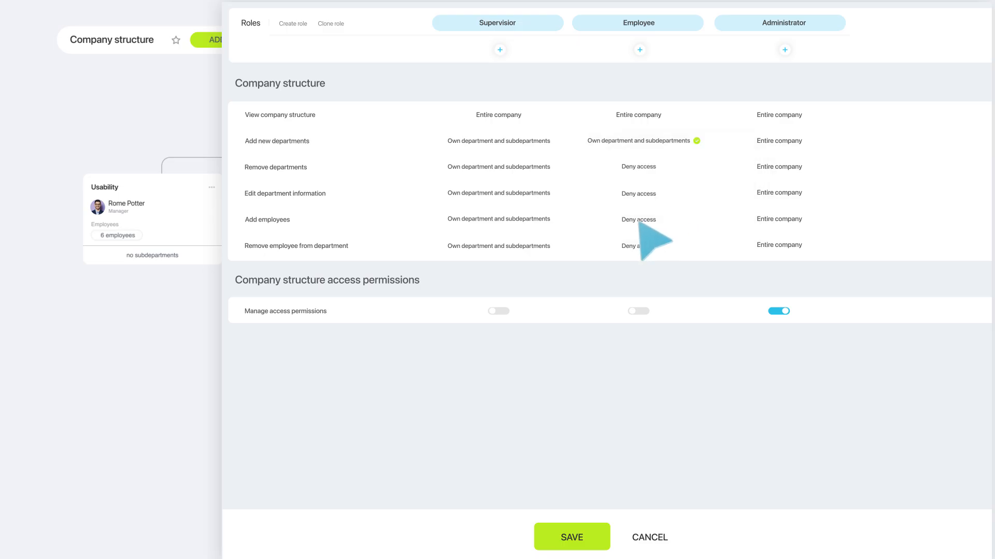
left_click(498, 311)
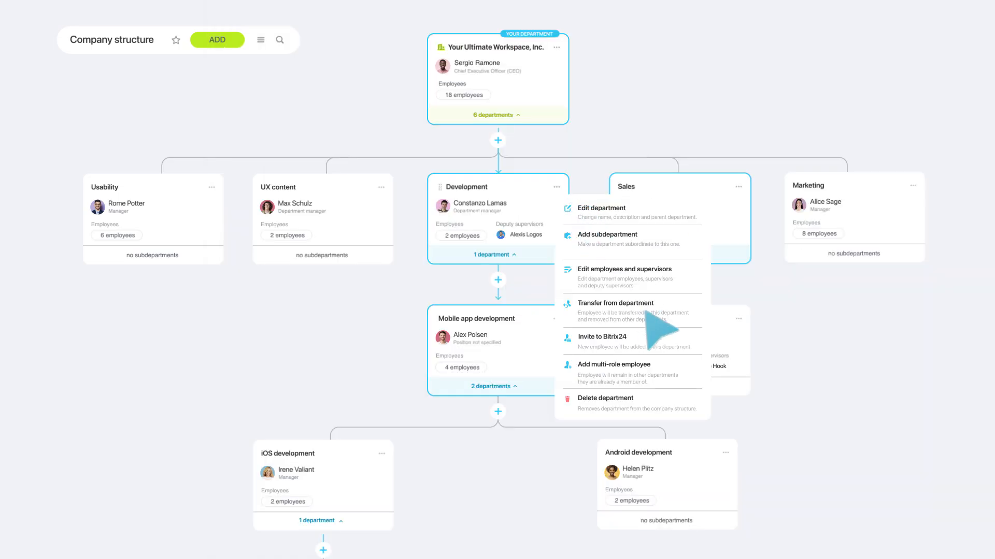
- Review the Usability department's six employees, then start 'Add multi-role employee' from the department menu
left_click(602, 336)
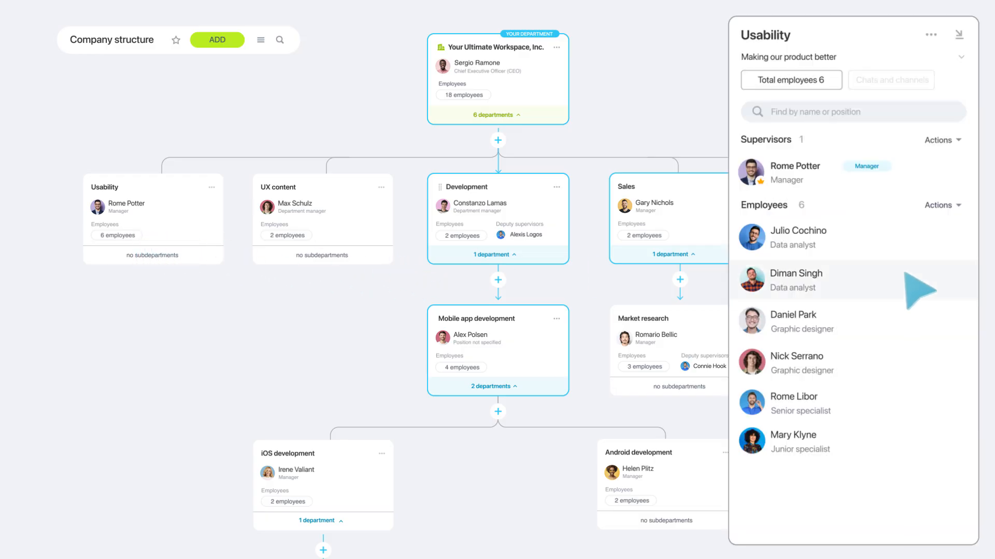
left_click(804, 375)
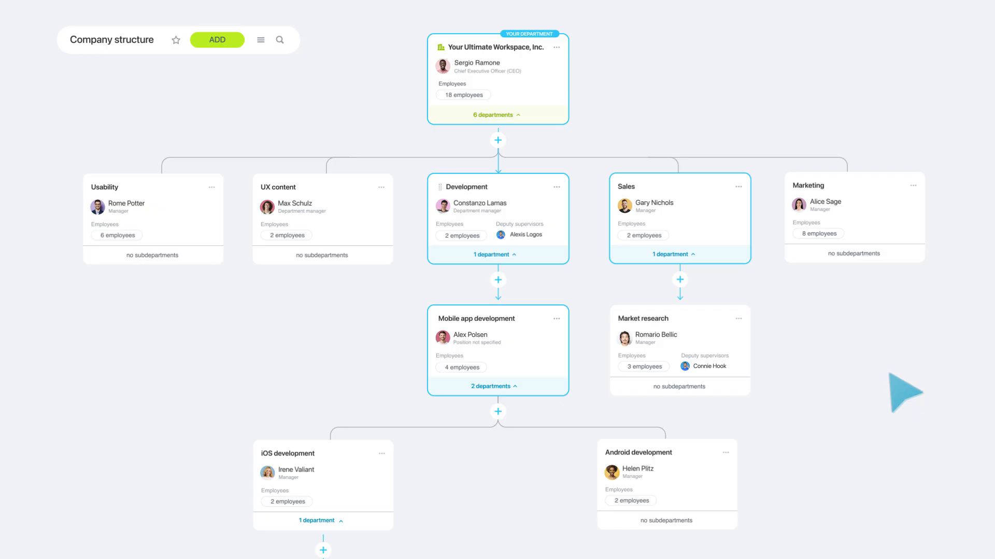
left_click(557, 187)
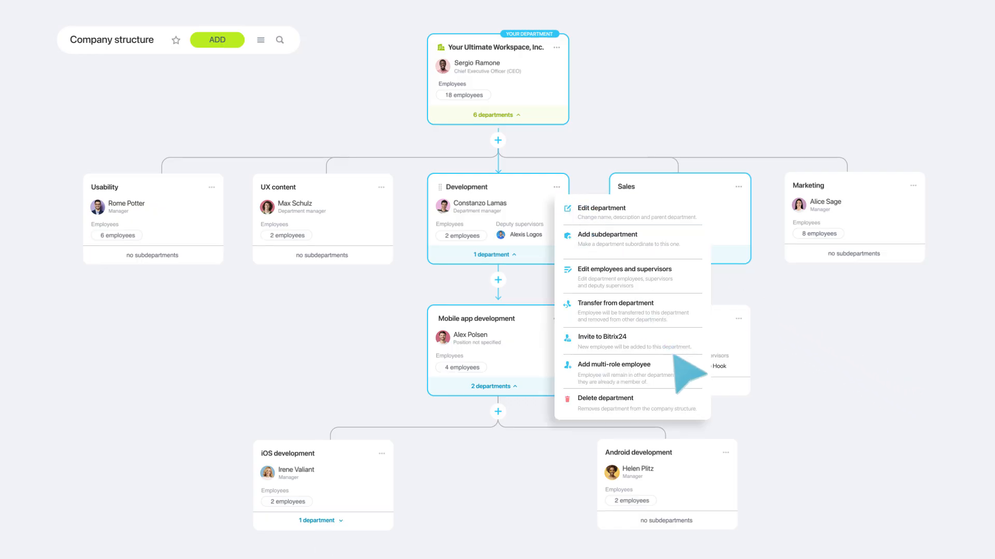
left_click(612, 365)
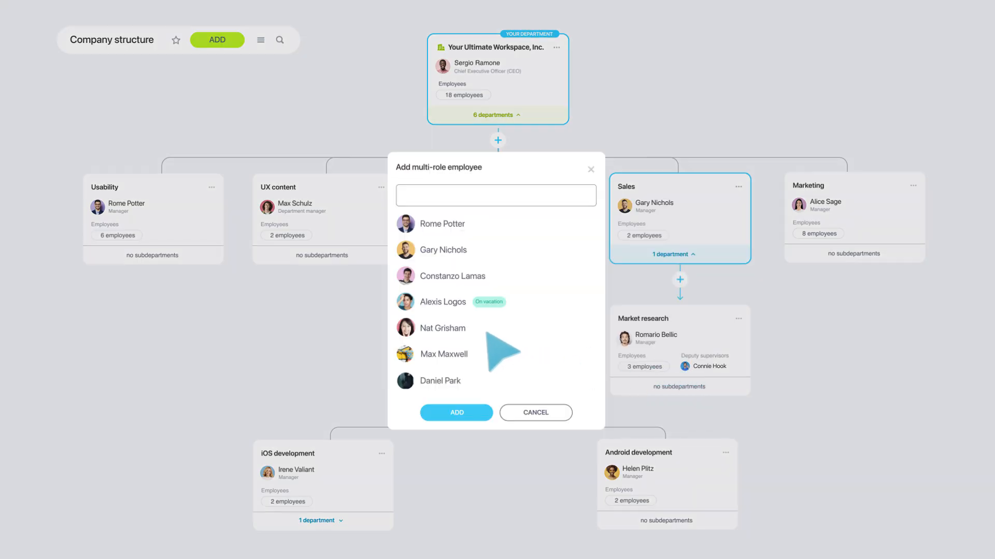